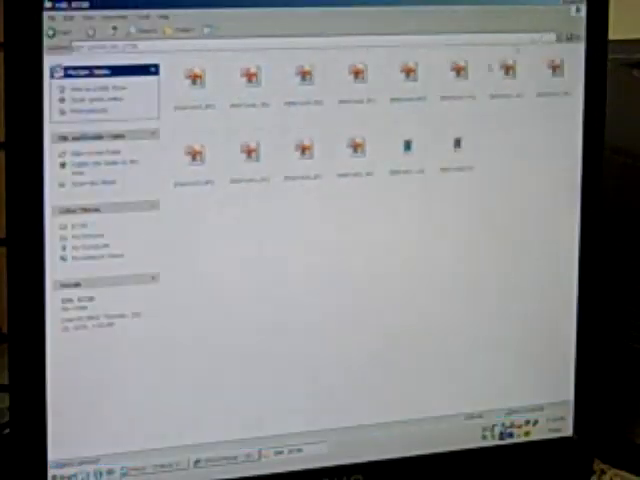
Step: Select the first copied photo thumbnail in the folder window
{"action": "left_click", "coordinate": [194, 78]}
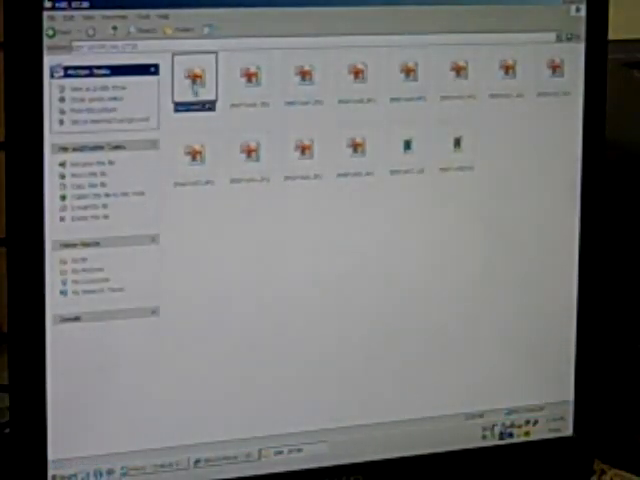